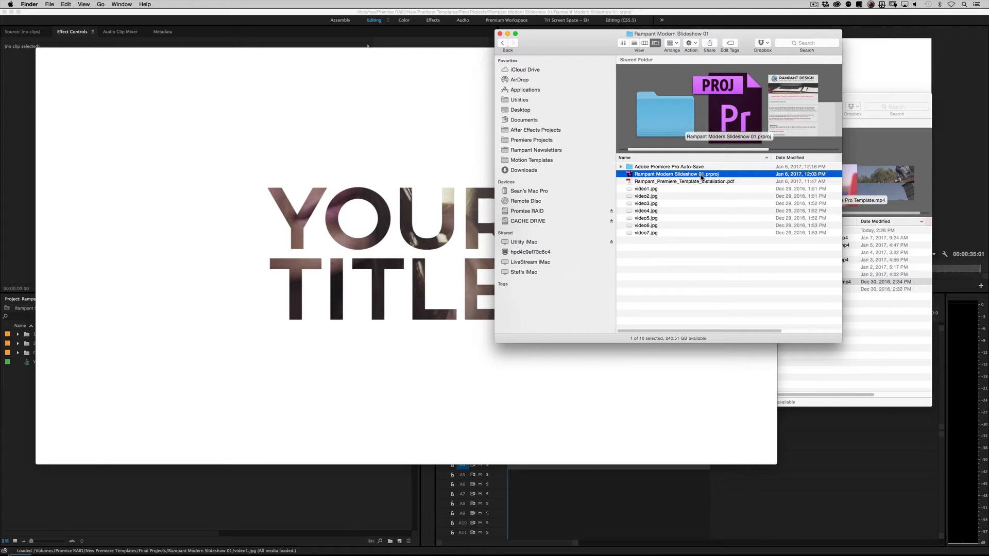
- Launch the Rampant Modern Slideshow 01.prproj file from Finder into Premiere Pro
{"action": "double_click", "coordinate": [673, 174]}
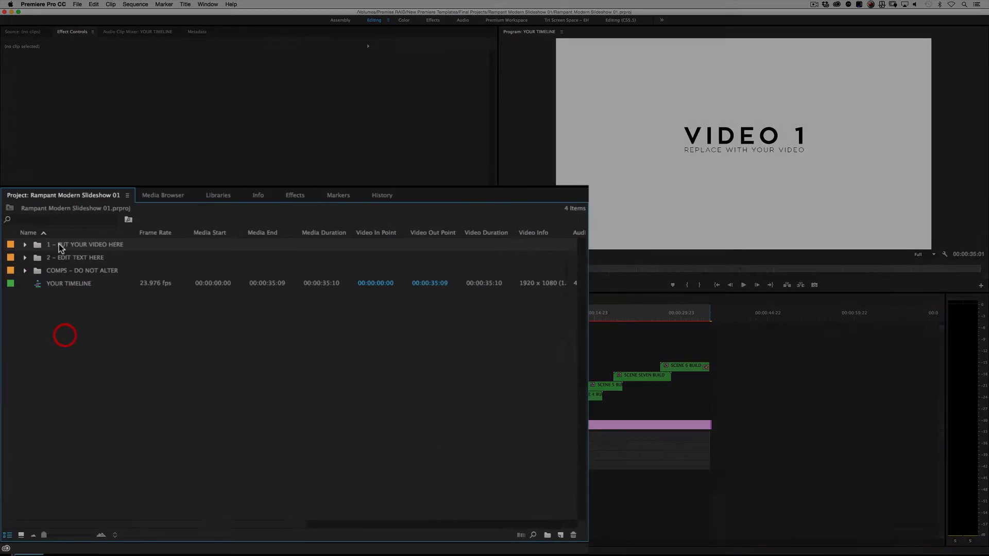
- Bring up the Import dialog with Cmd+I to add media to the project
{"action": "key", "text": "cmd+i"}
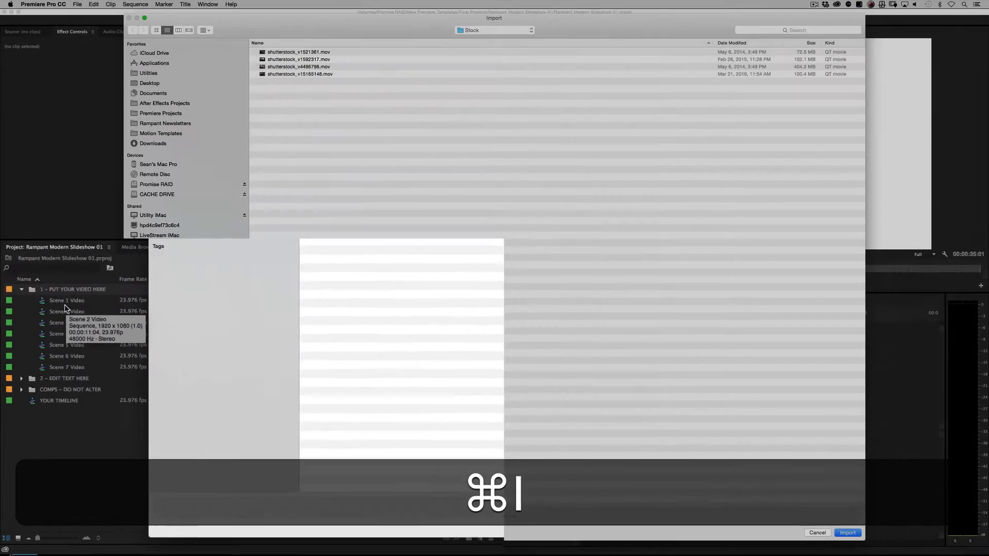
- Select the shutterstock .mov clips in the Stock folder for import
{"action": "left_click", "coordinate": [848, 533]}
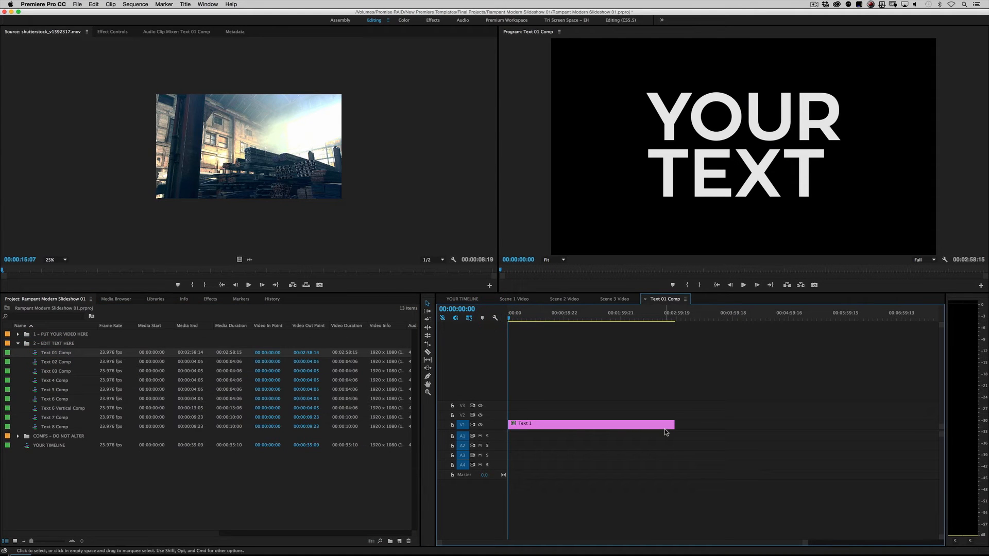
- Open the Text 1 title clip from Text 01 Comp in the Titler
{"action": "double_click", "coordinate": [586, 423]}
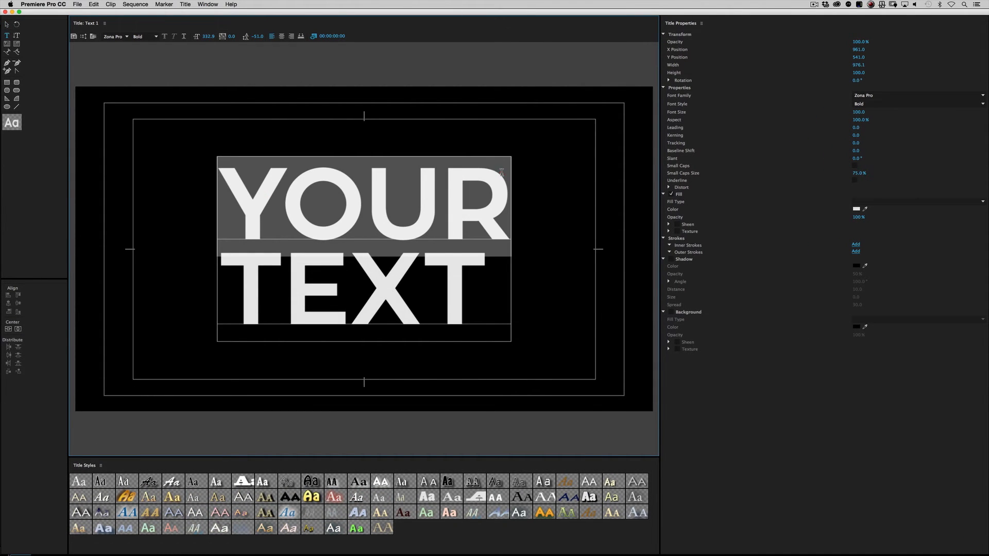
- Replace the YOUR TEXT placeholder lines with ETHOS and WATER
{"action": "type", "text": "ETHOS"}
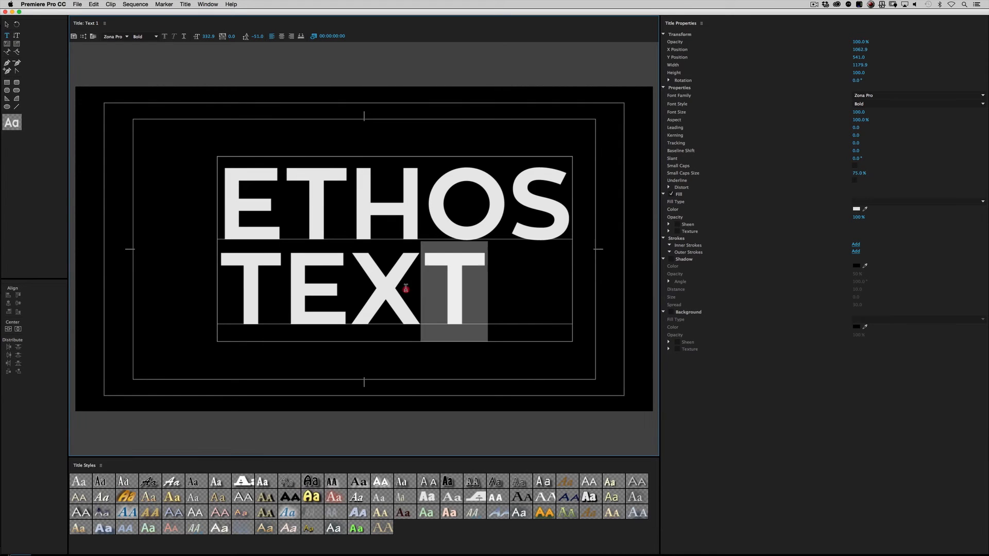
{"action": "type", "text": "WATER"}
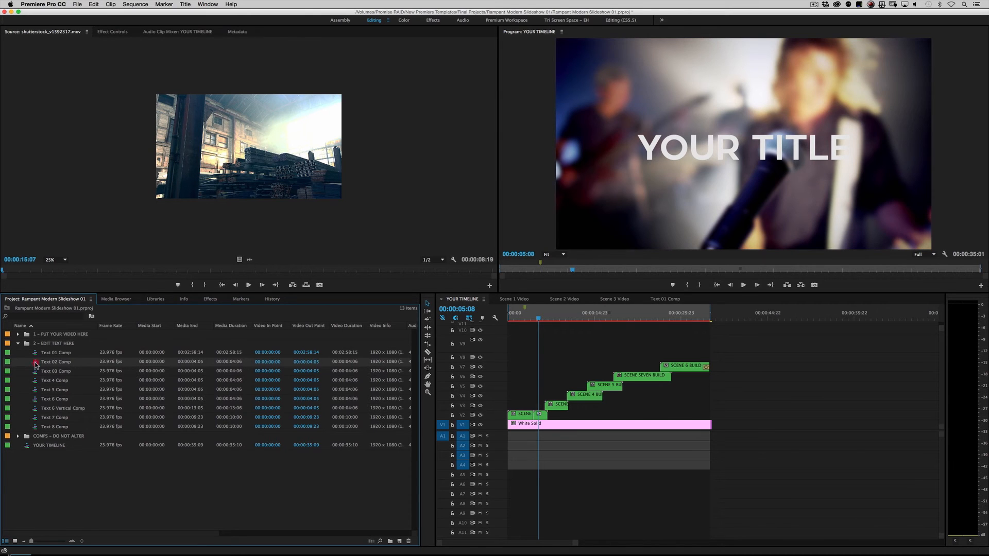
- Open Text 02 Comp from the Project panel for editing
{"action": "double_click", "coordinate": [55, 362]}
{"action": "type", "text": "SO G"}
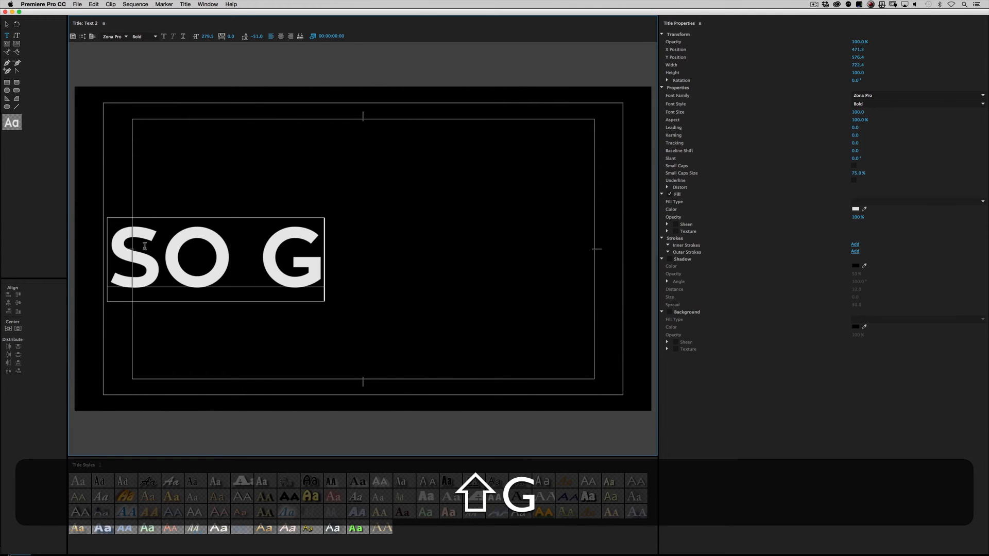
- Finish the Text 2 title so it reads SO SO GOOD
{"action": "type", "text": "OOD"}
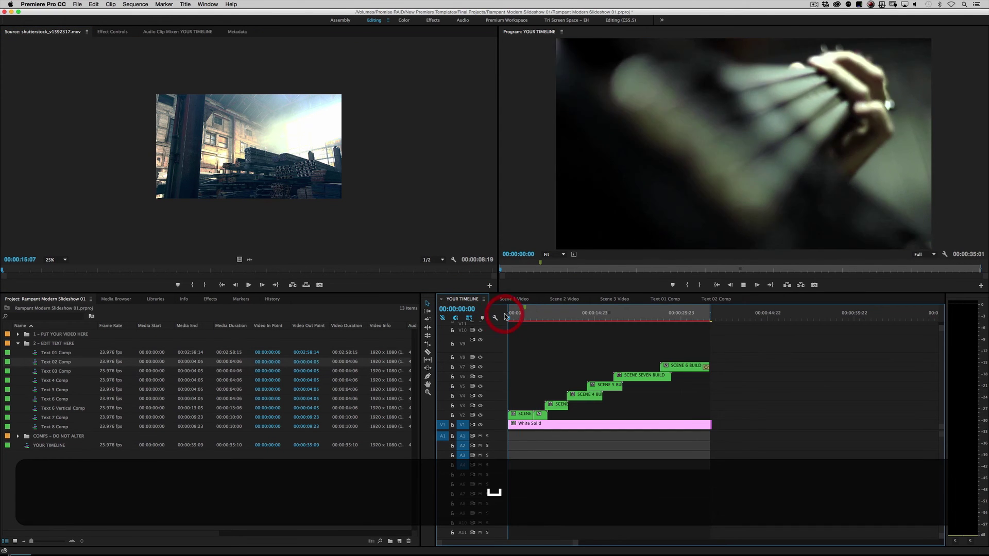
{"action": "left_click", "coordinate": [515, 313]}
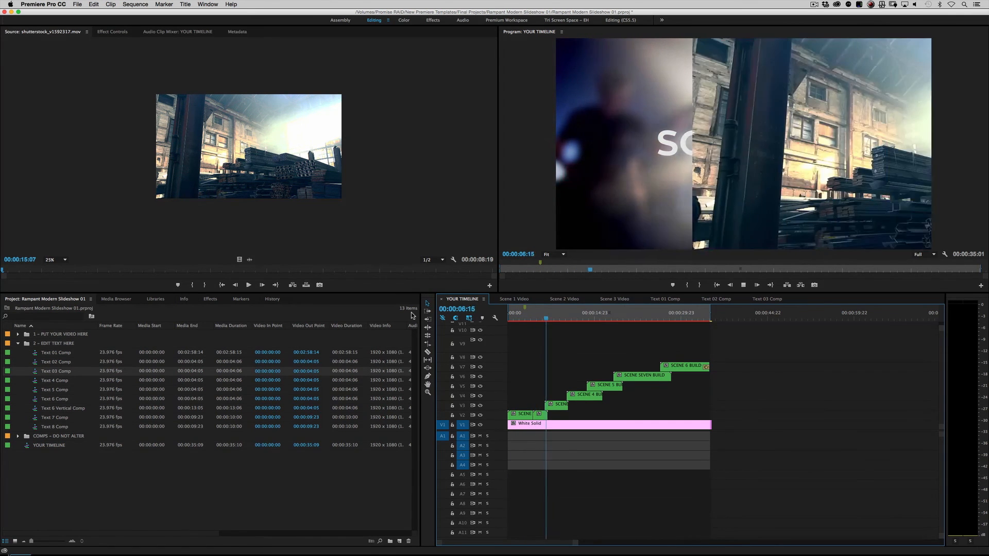
{"action": "left_click", "coordinate": [565, 314]}
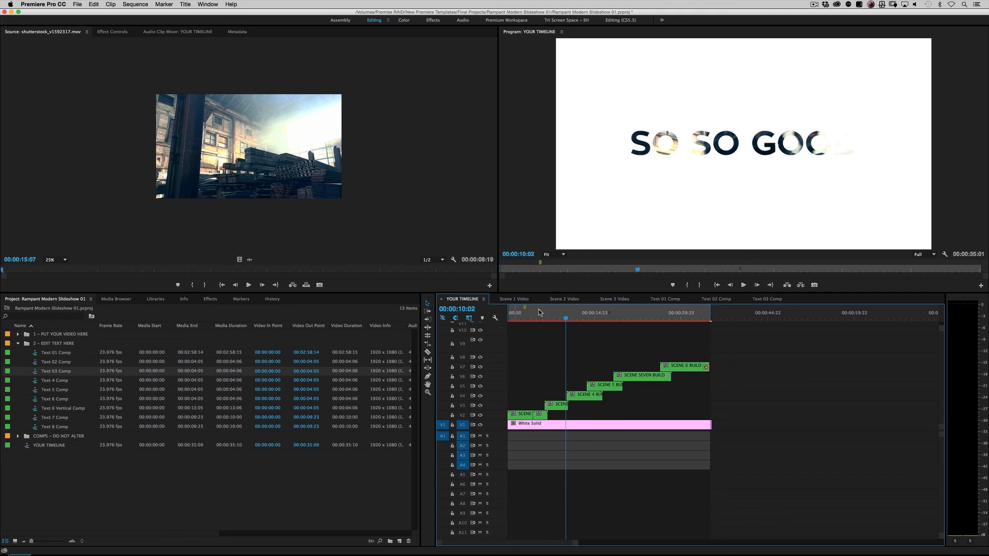